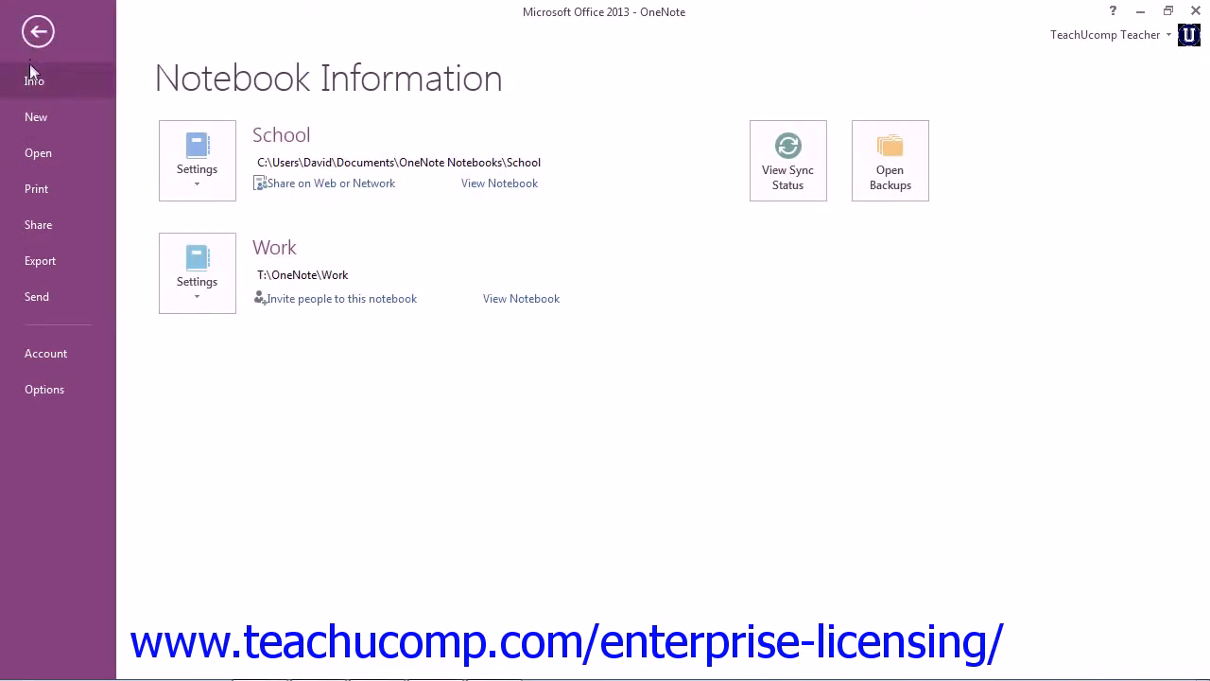
# Step: Show the Export page in the File Backstage view
pyautogui.click(40, 260)
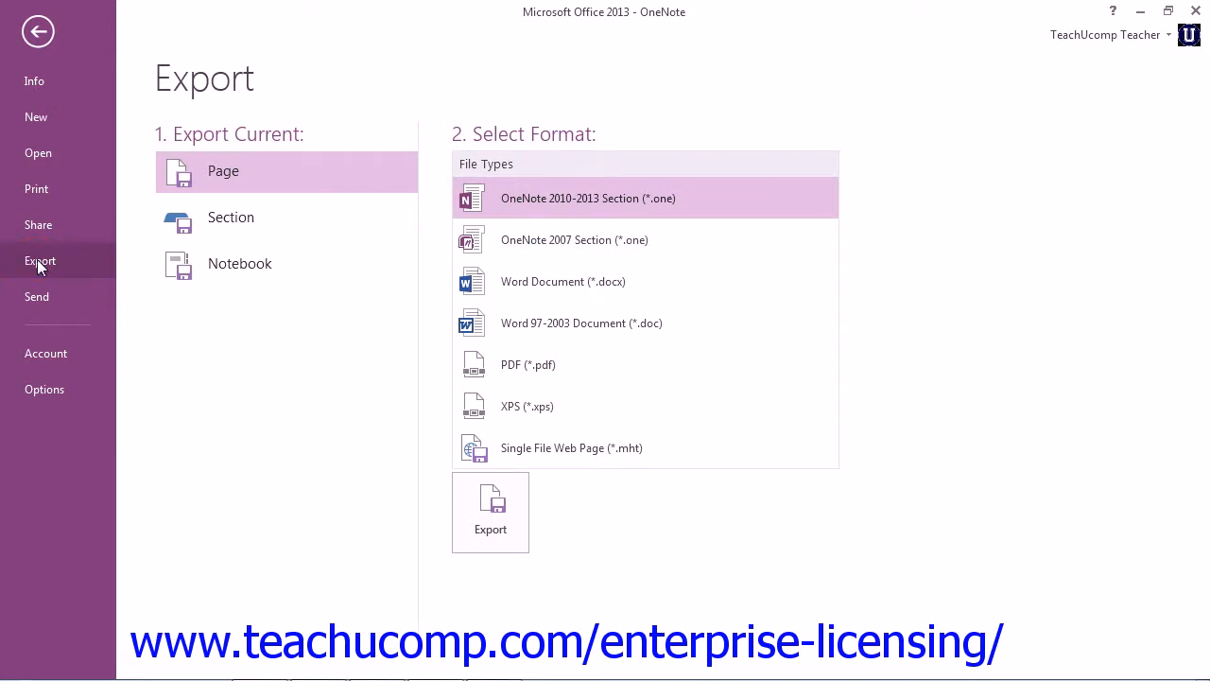
pyautogui.moveTo(248, 142)
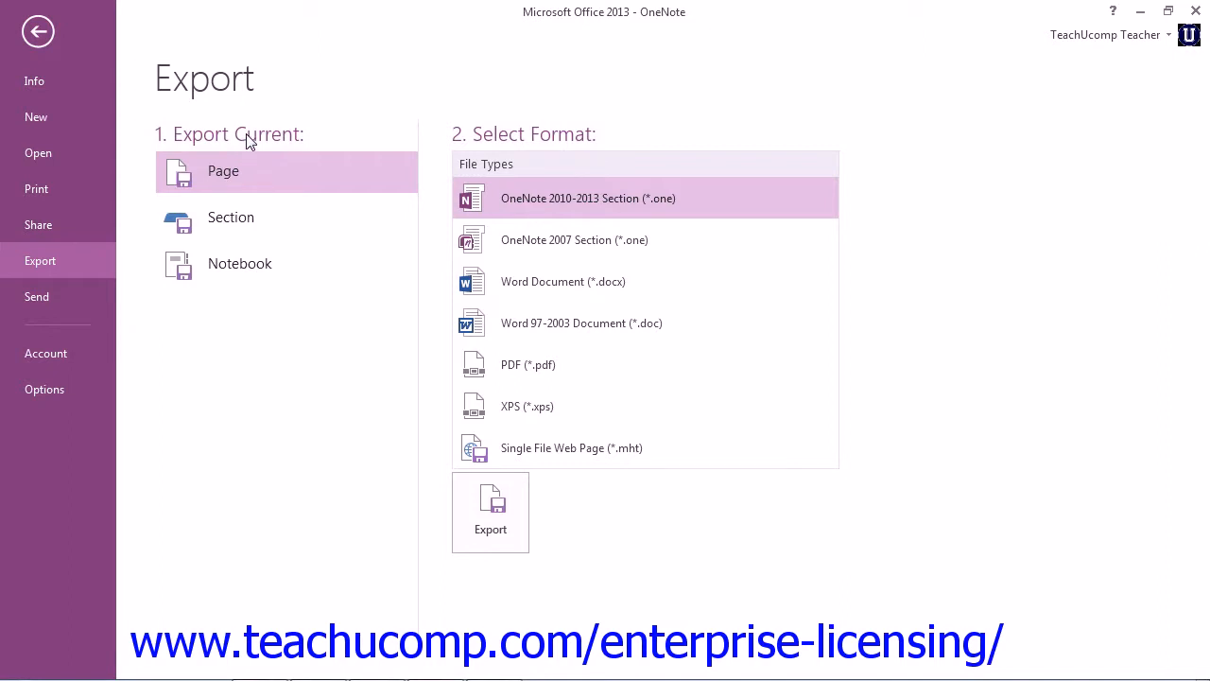
# Step: Compare the Page, Section and Notebook export scopes, settling on Section
pyautogui.click(241, 172)
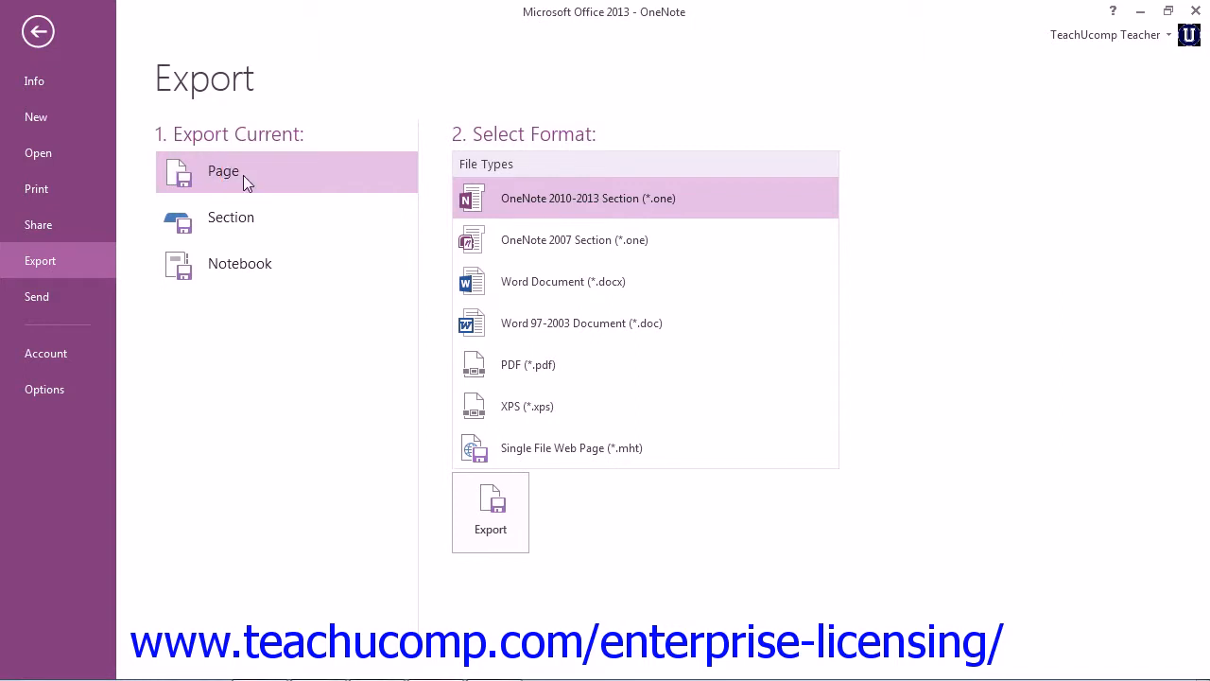
pyautogui.moveTo(247, 196)
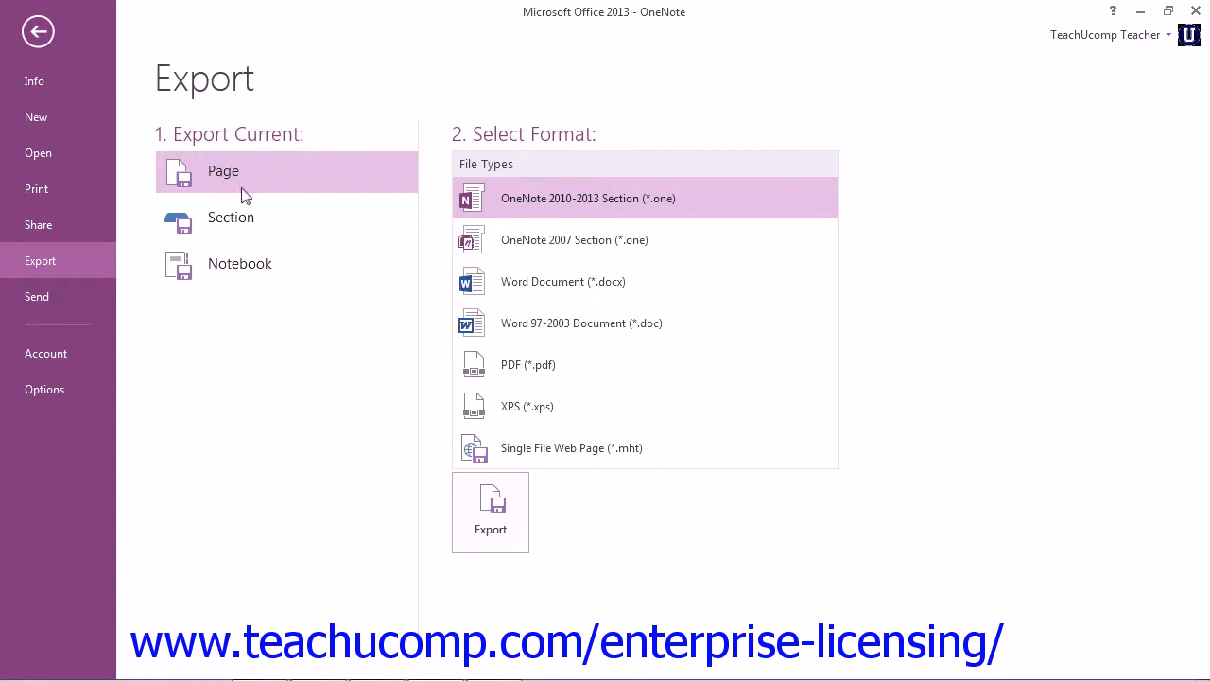
pyautogui.click(230, 217)
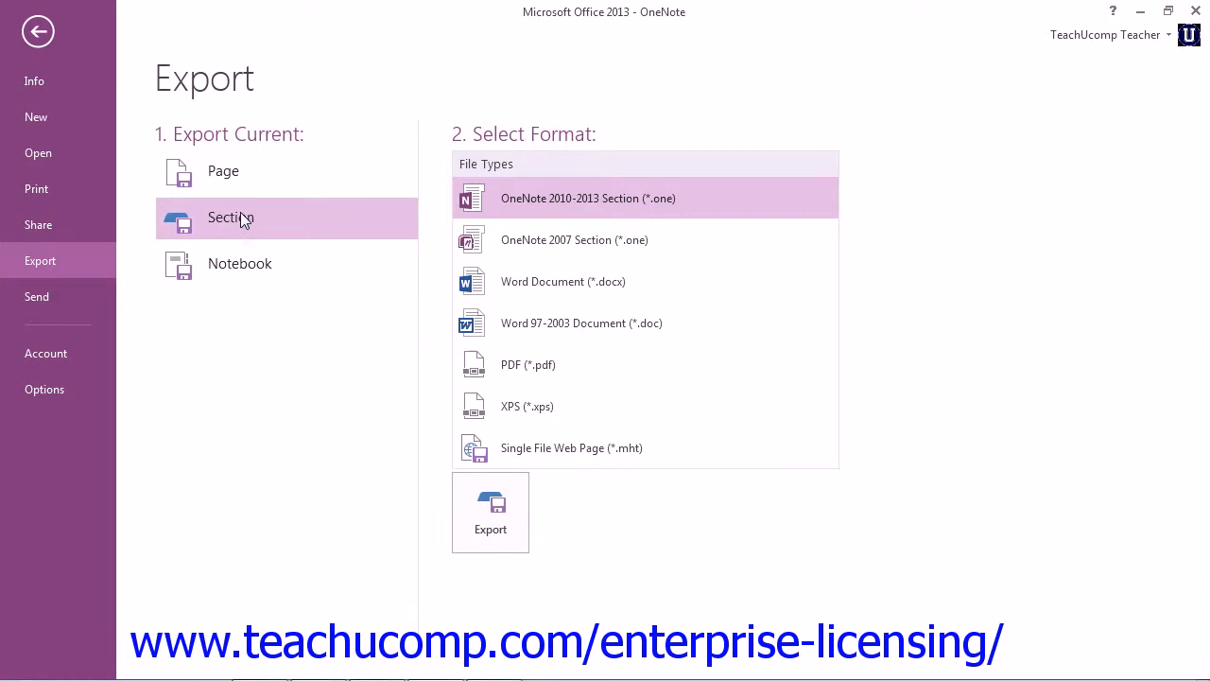
pyautogui.click(239, 262)
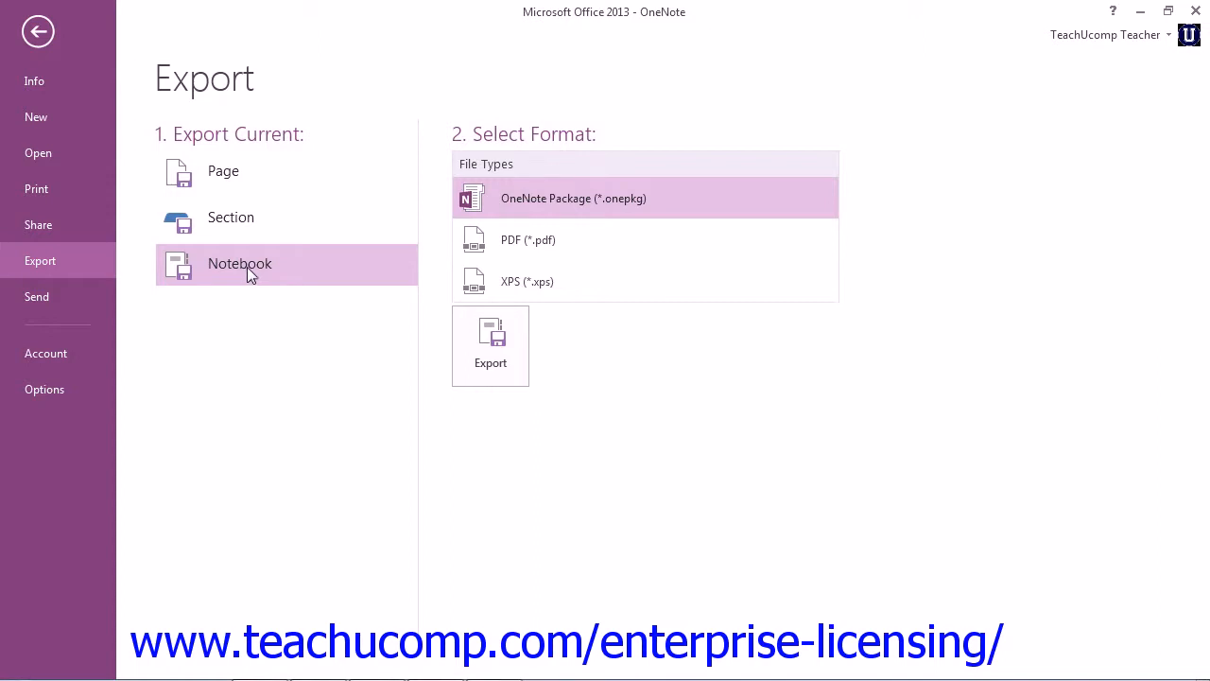
pyautogui.moveTo(250, 244)
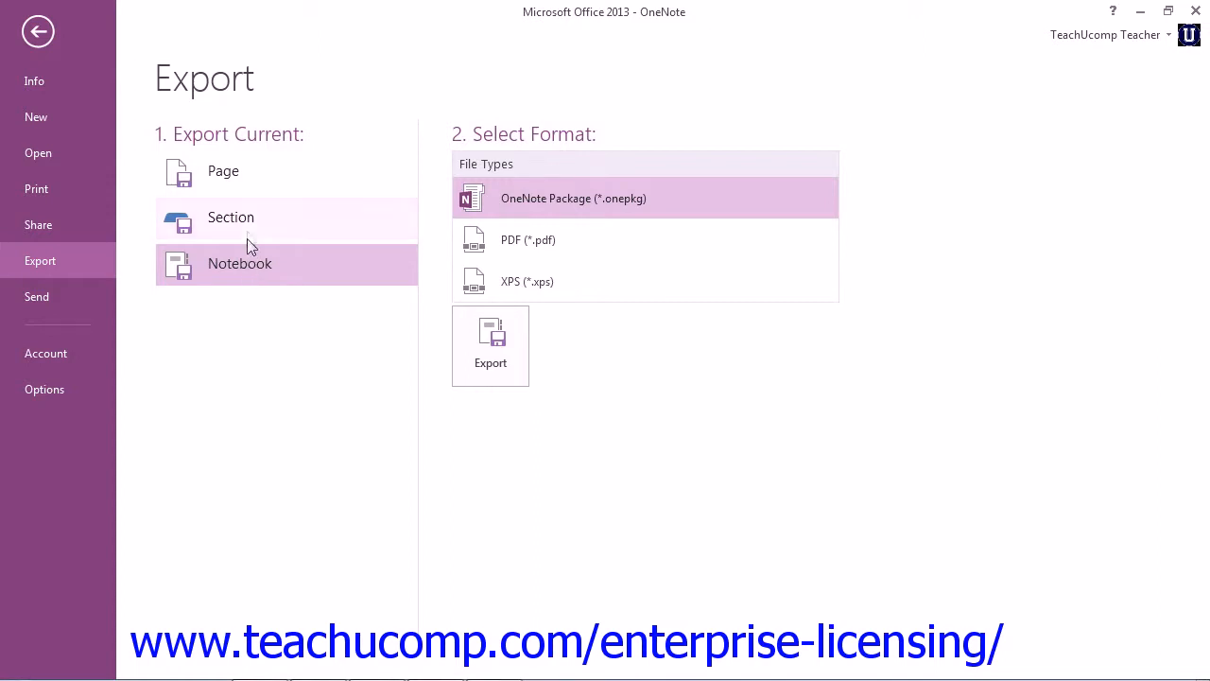
pyautogui.click(231, 217)
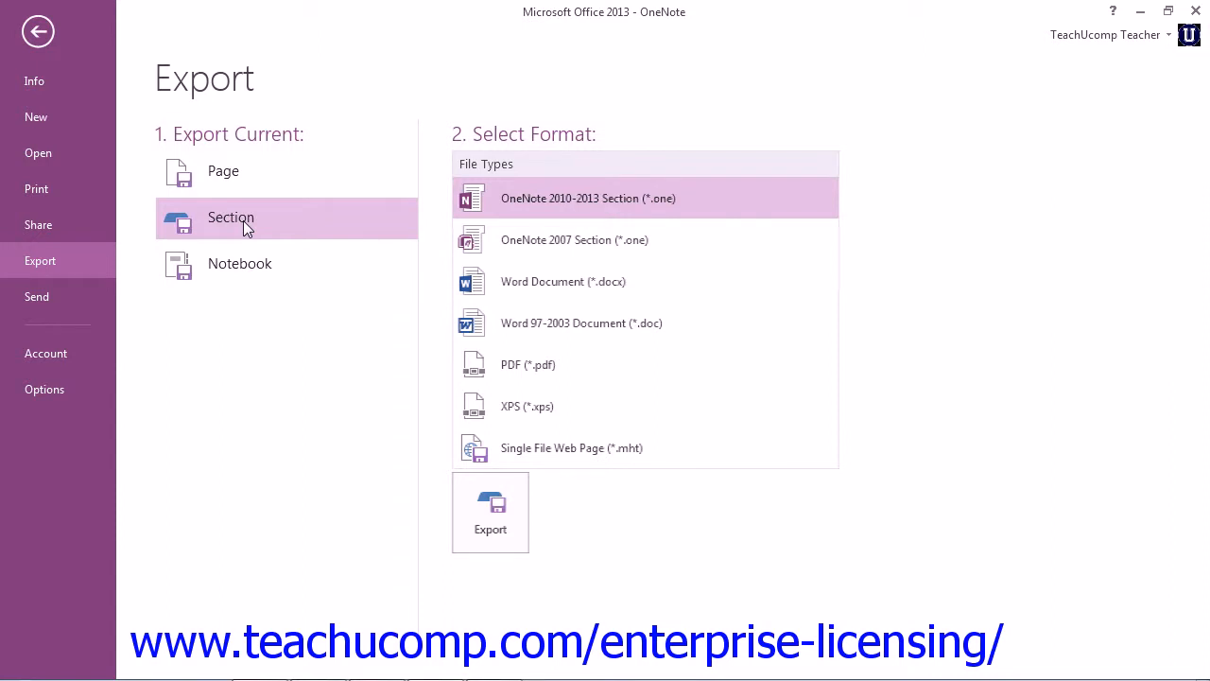
pyautogui.moveTo(651, 139)
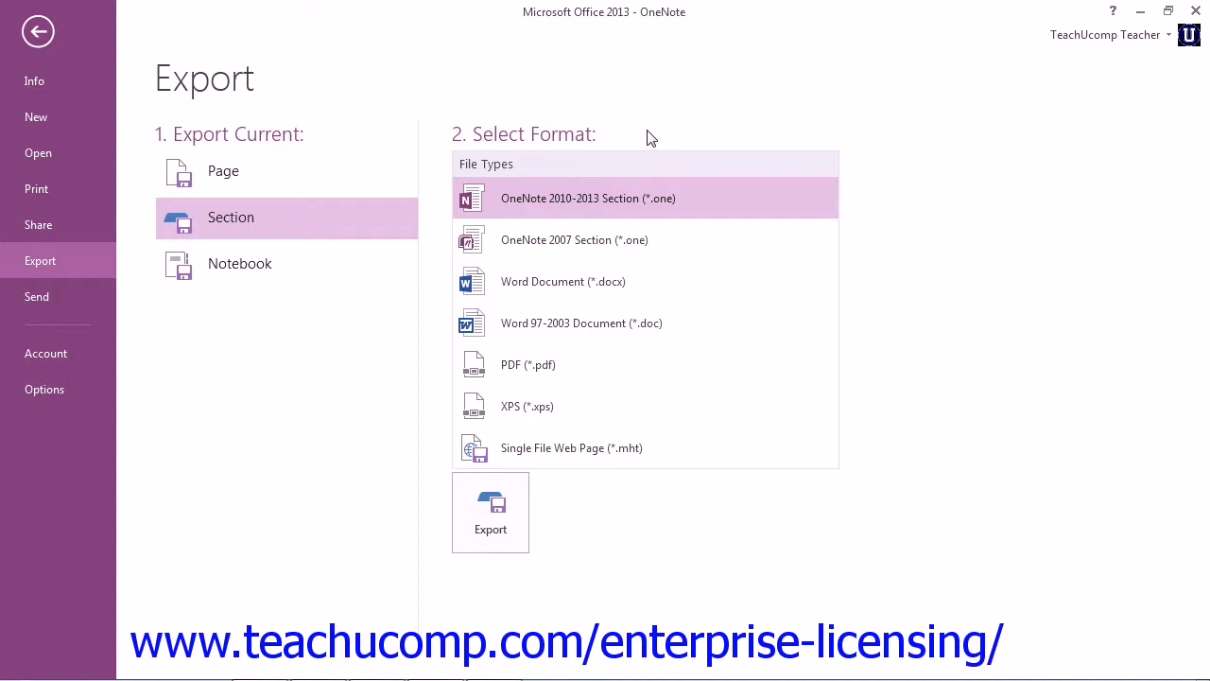
pyautogui.moveTo(581, 160)
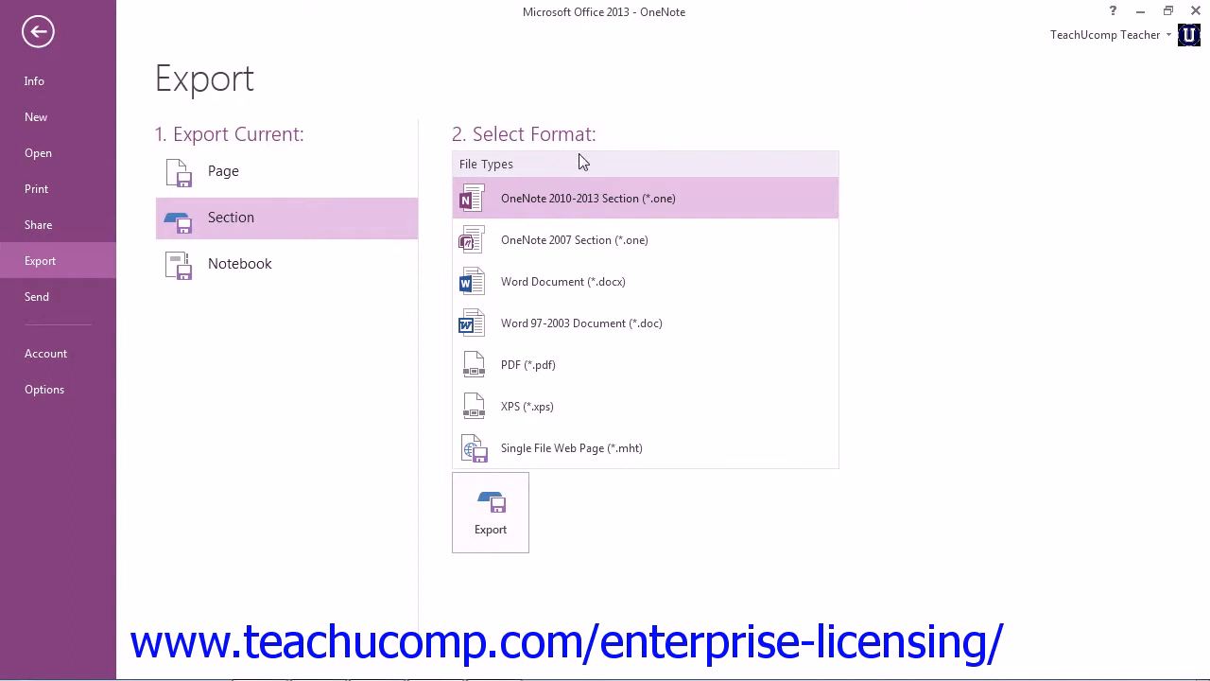
# Step: Set the export scope to Notebook, leaving OneNote Package, PDF and XPS formats
pyautogui.click(239, 263)
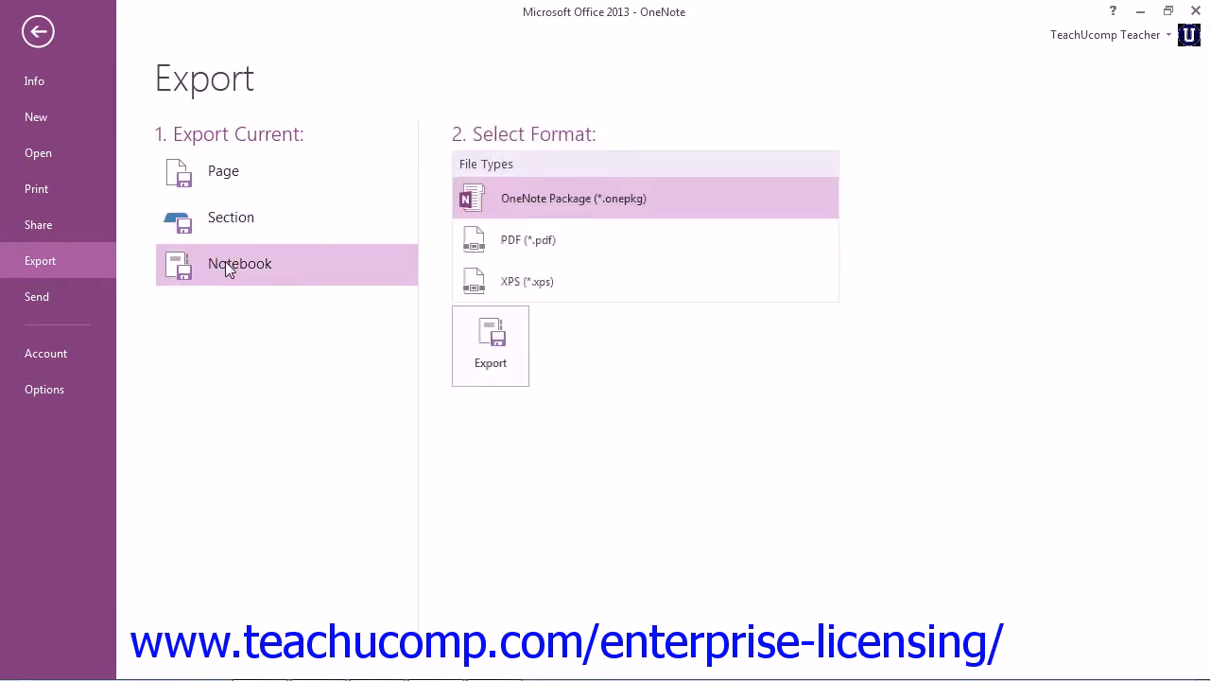
pyautogui.moveTo(634, 197)
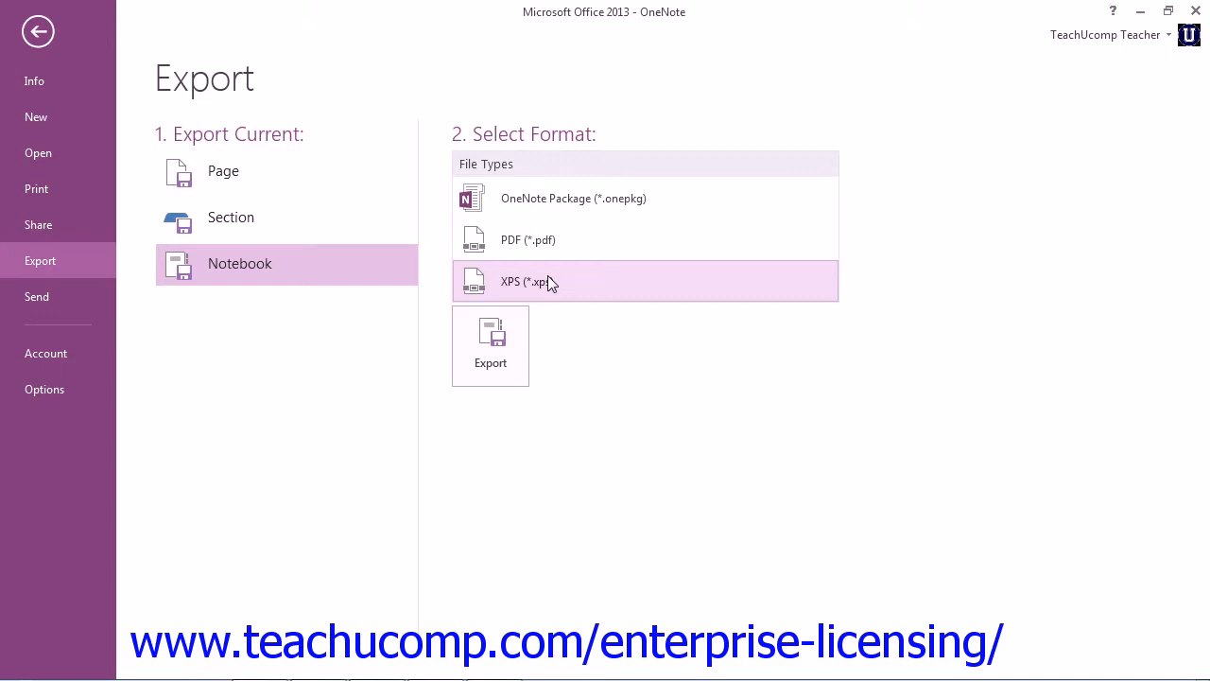
# Step: Export the current section as PDF, bringing up the Save As dialog for Products
pyautogui.click(231, 216)
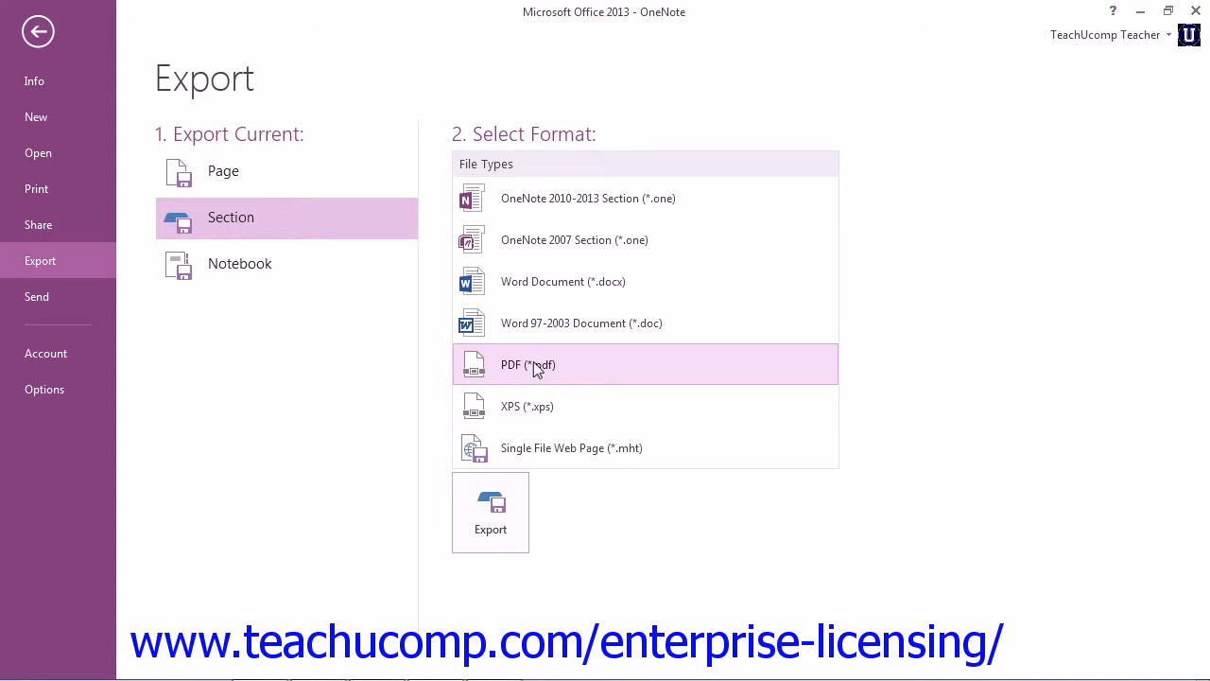
pyautogui.moveTo(490, 511)
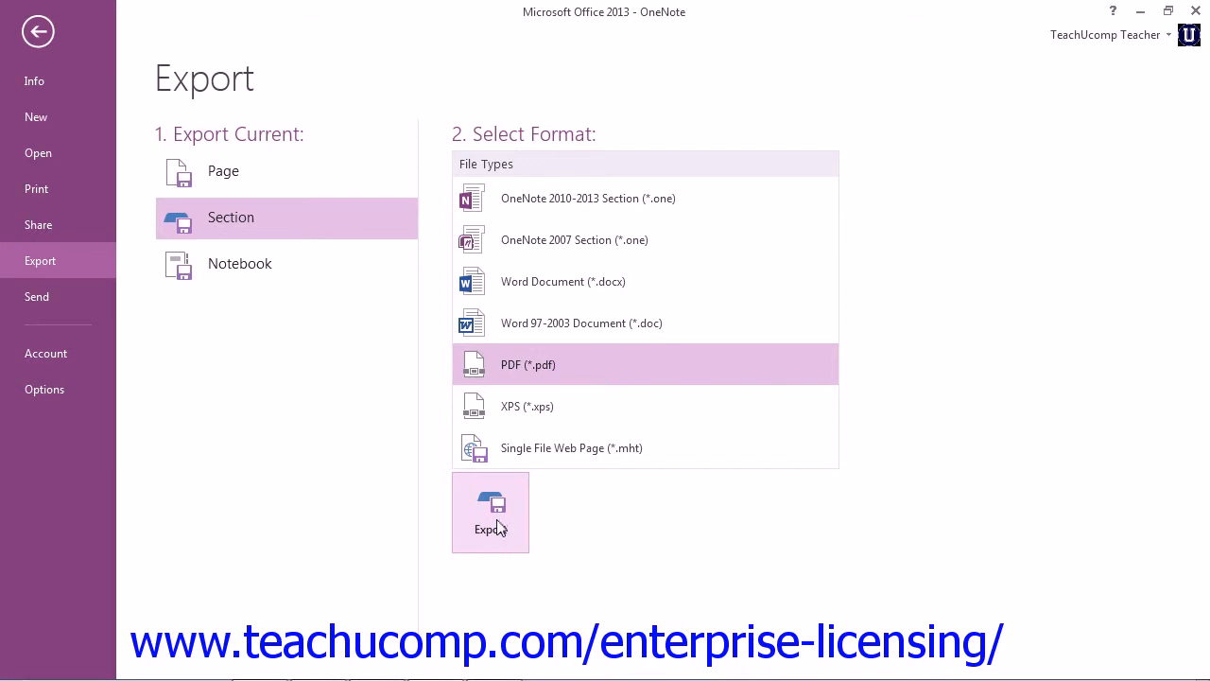
pyautogui.click(489, 511)
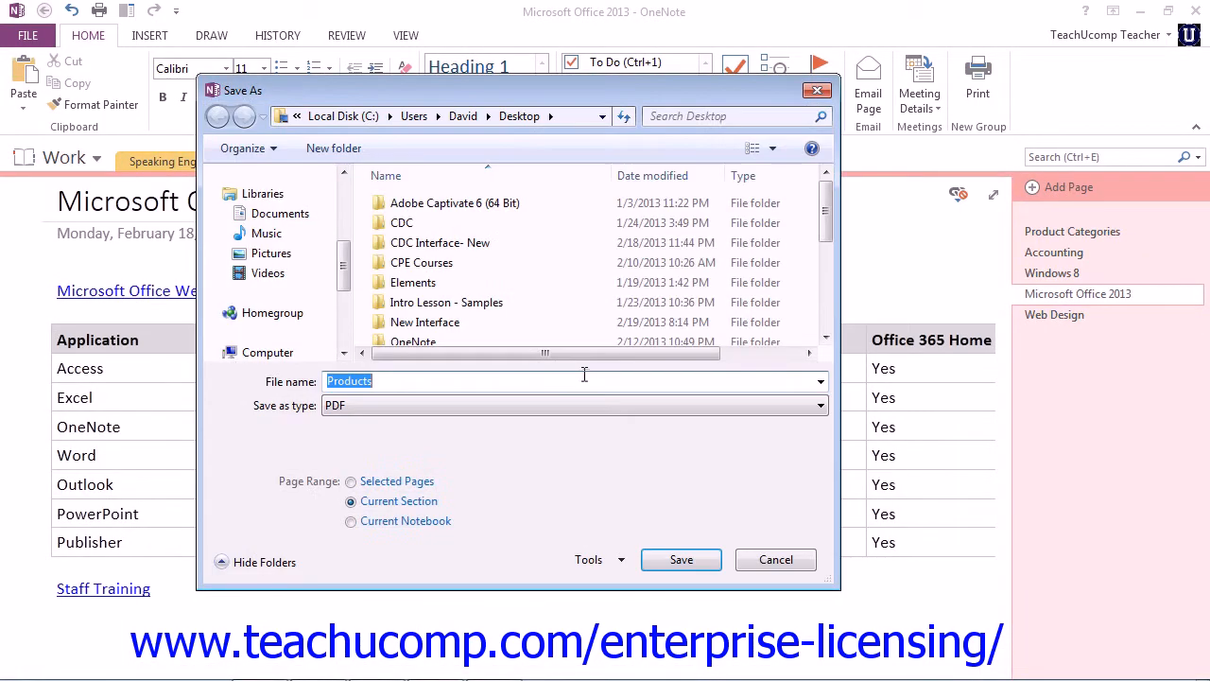
pyautogui.moveTo(586, 378)
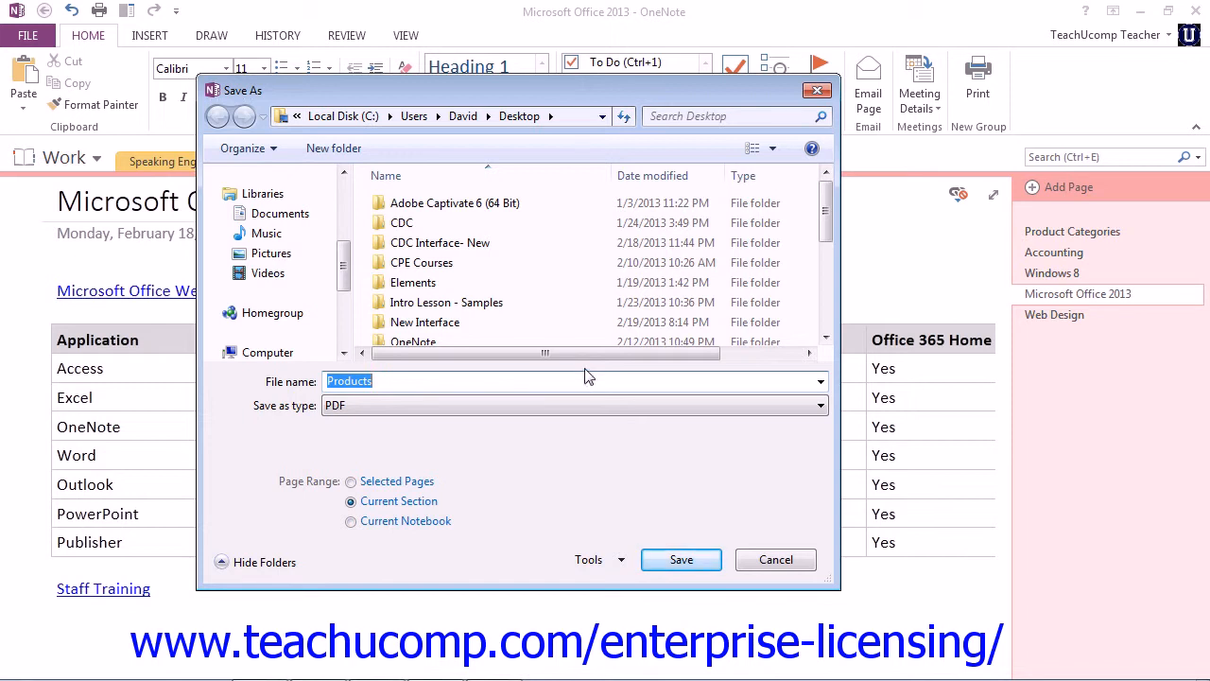
pyautogui.moveTo(527, 361)
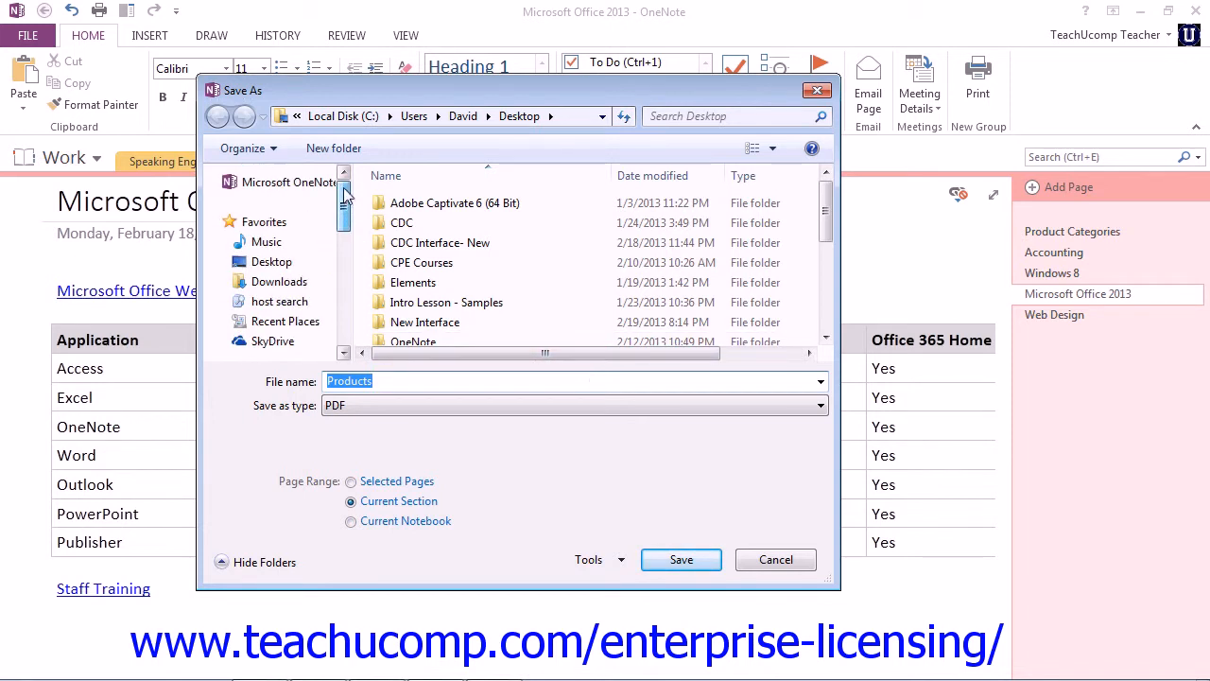
# Step: Target the Desktop folder and expand the Save as type list
pyautogui.click(271, 261)
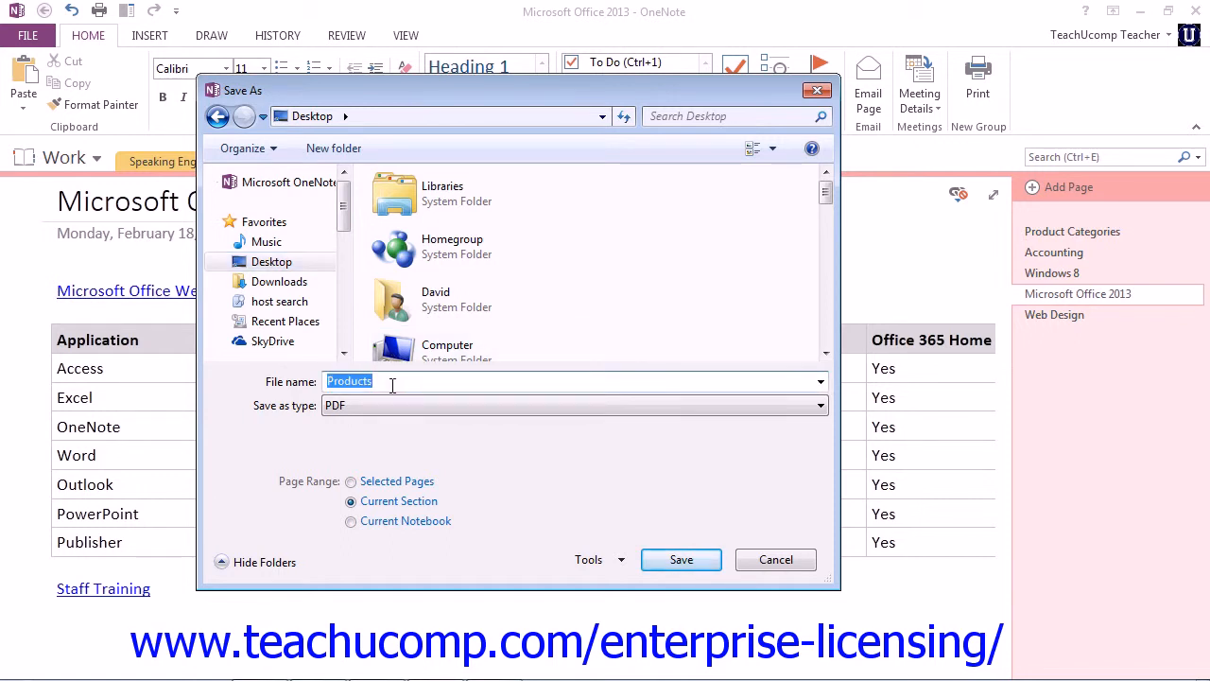
pyautogui.moveTo(445, 385)
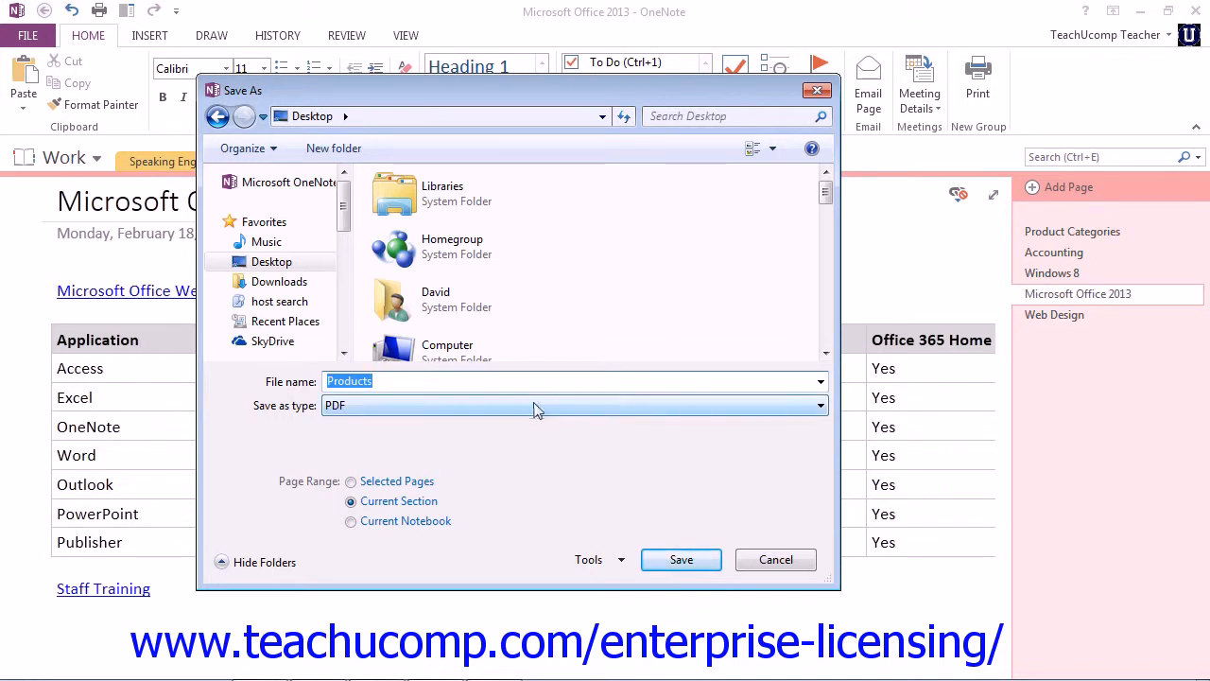
pyautogui.click(817, 405)
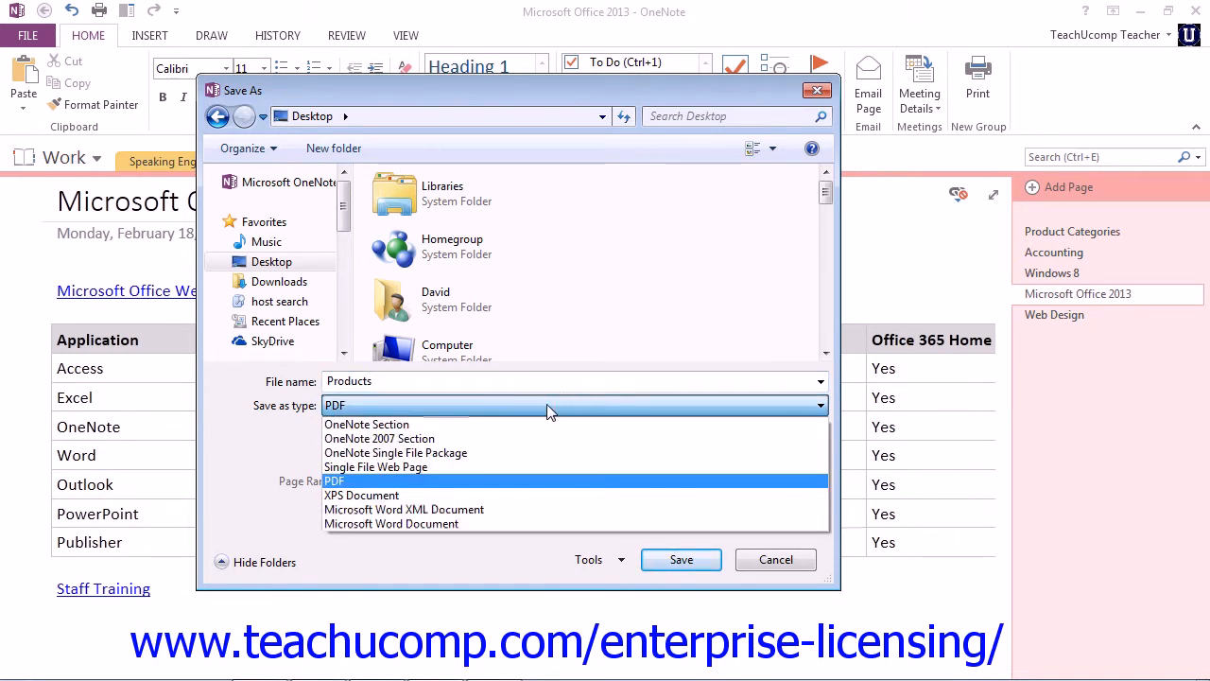
# Step: Keep PDF as the file type and save Products to the Desktop
pyautogui.click(336, 480)
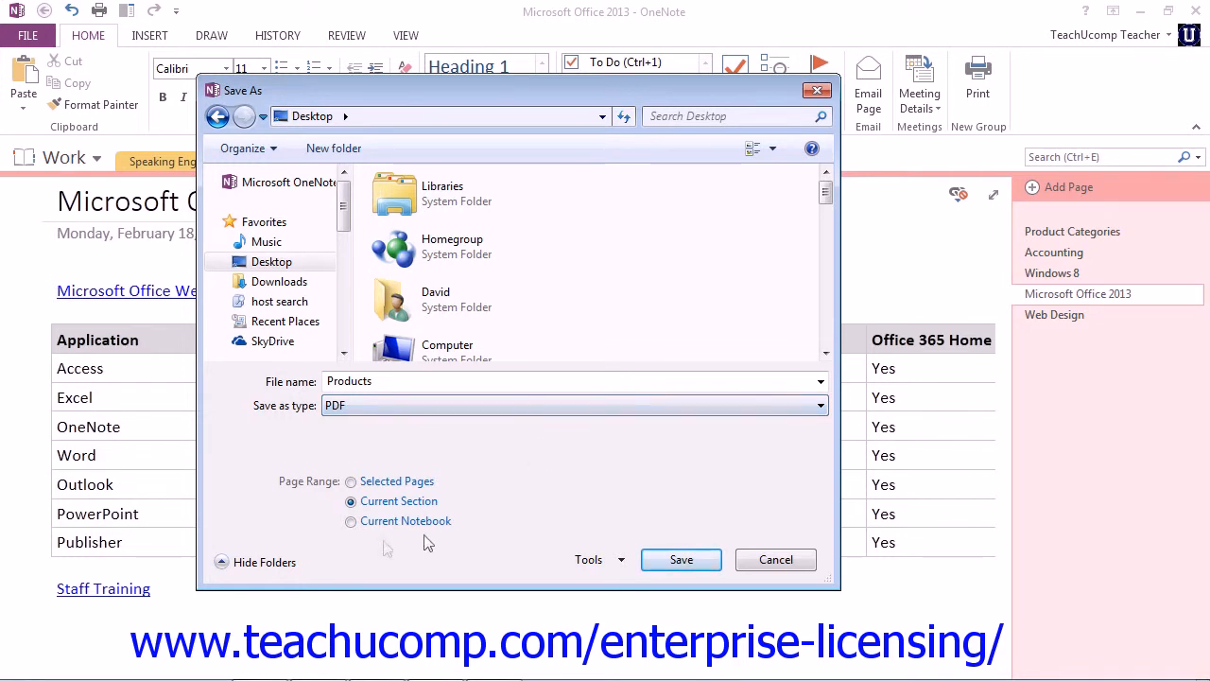
pyautogui.moveTo(536, 494)
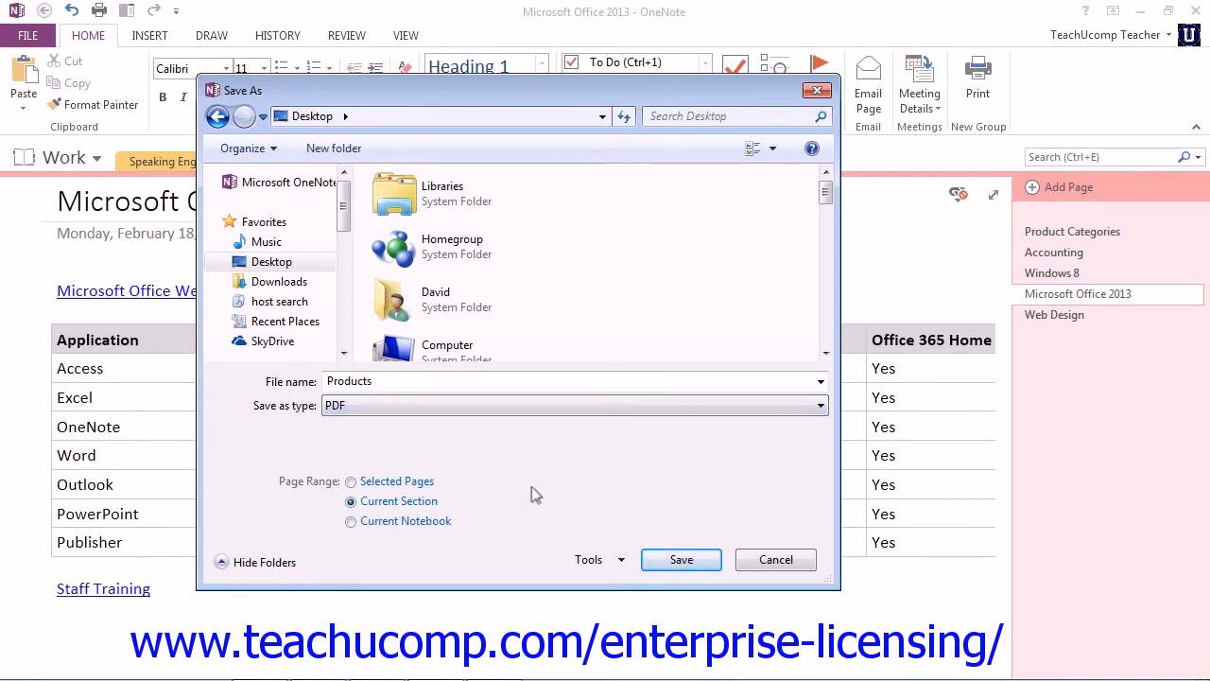
pyautogui.moveTo(688, 428)
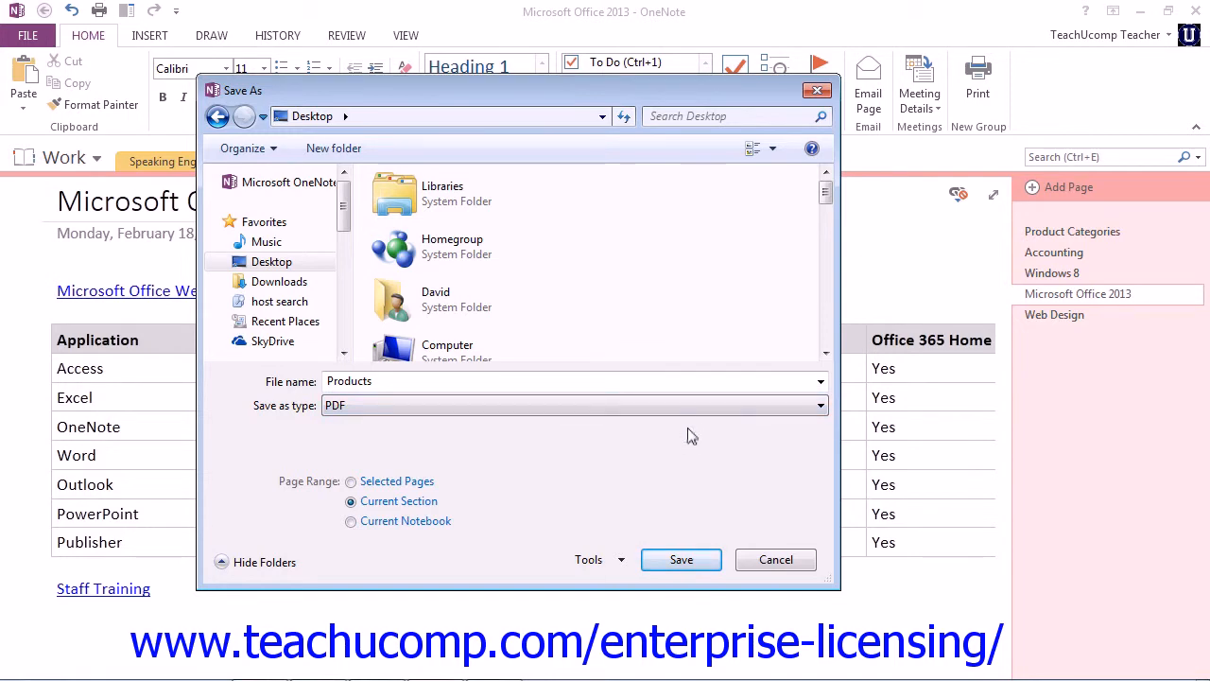
pyautogui.click(681, 559)
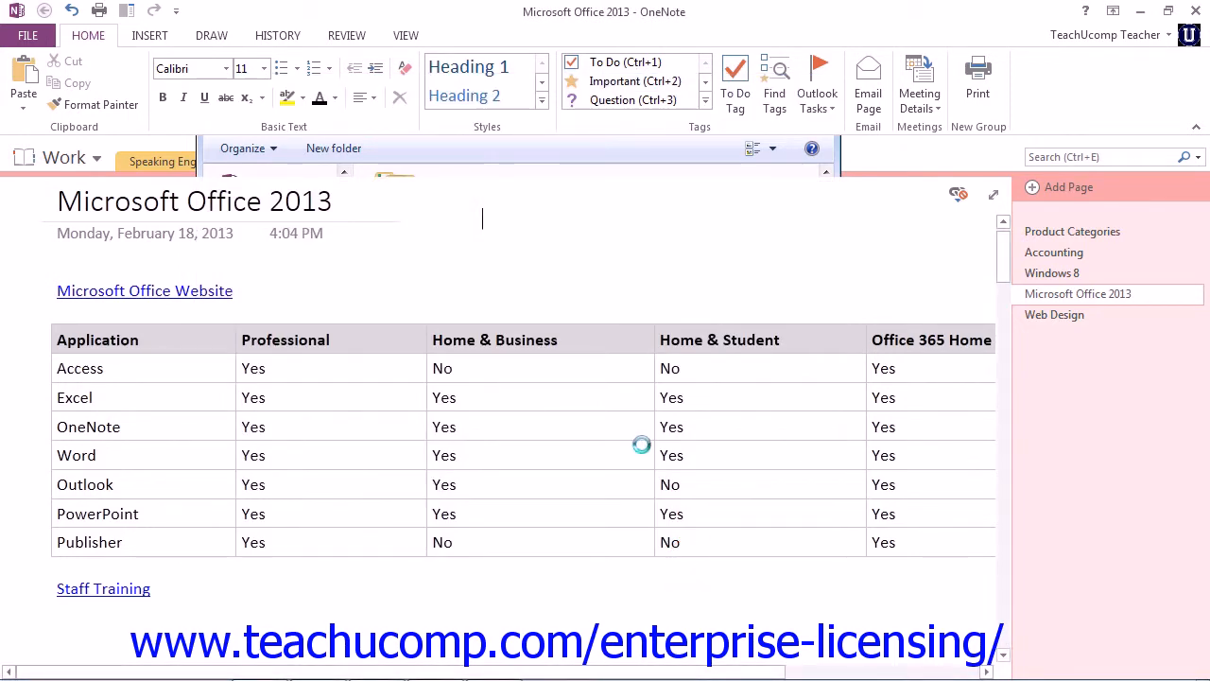